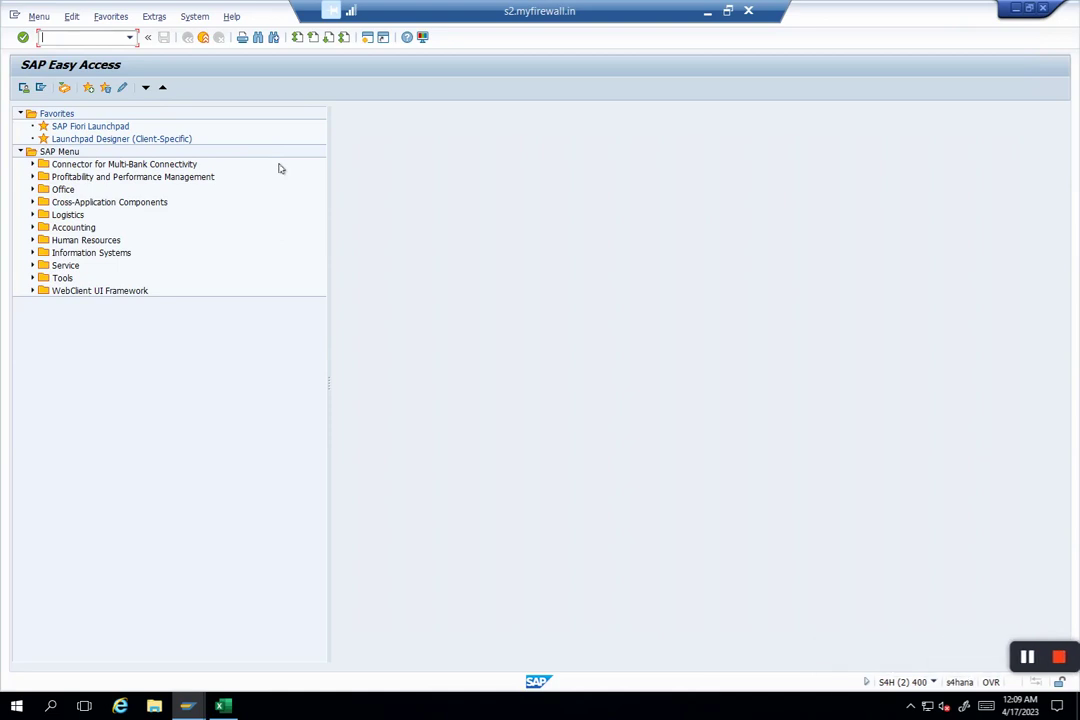
mouse_move(229, 112)
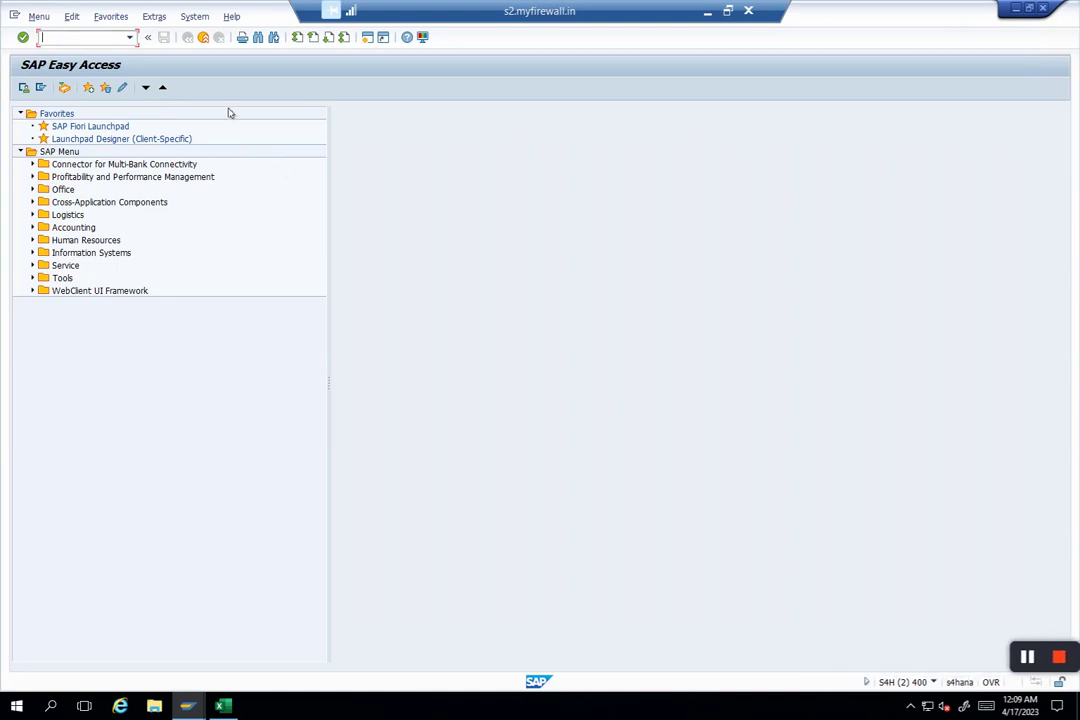
mouse_move(249, 170)
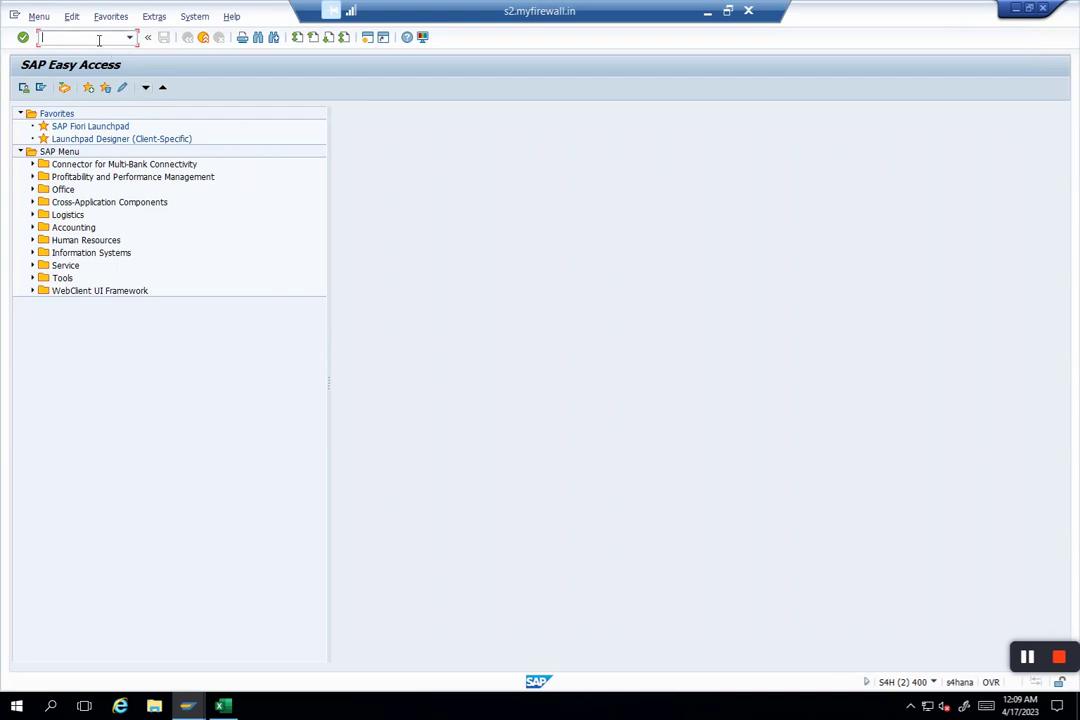
Step: Launch the Central Finance IMG tree and open Define Mapping Actions for Mapping Entities
type("cfn")
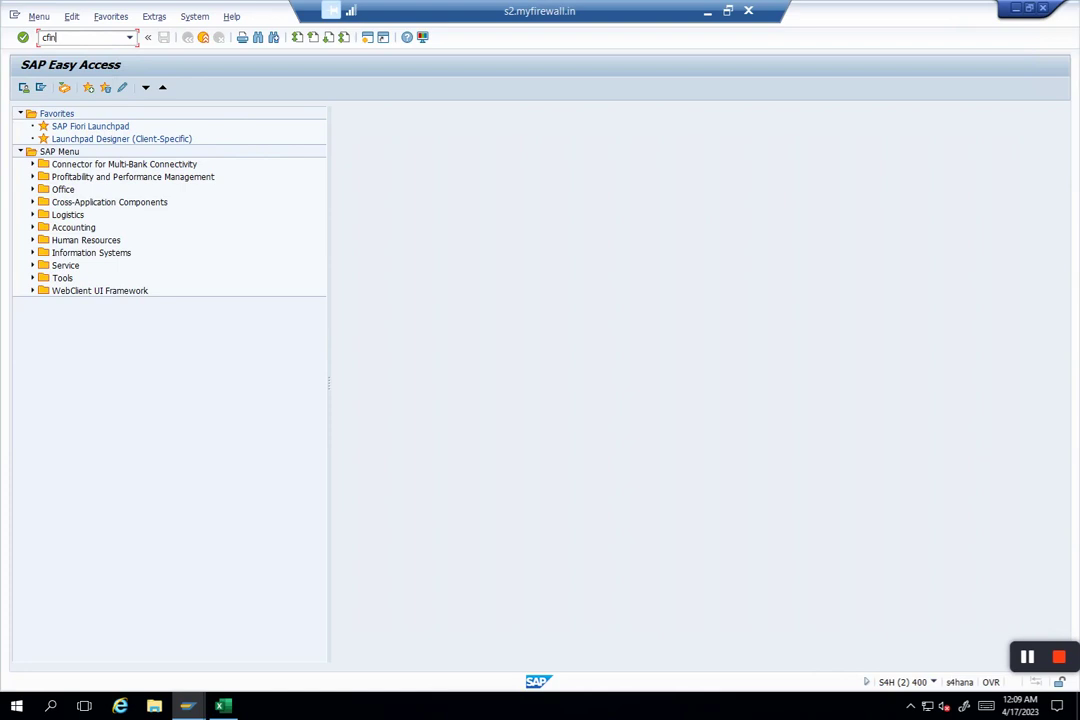
key("Return")
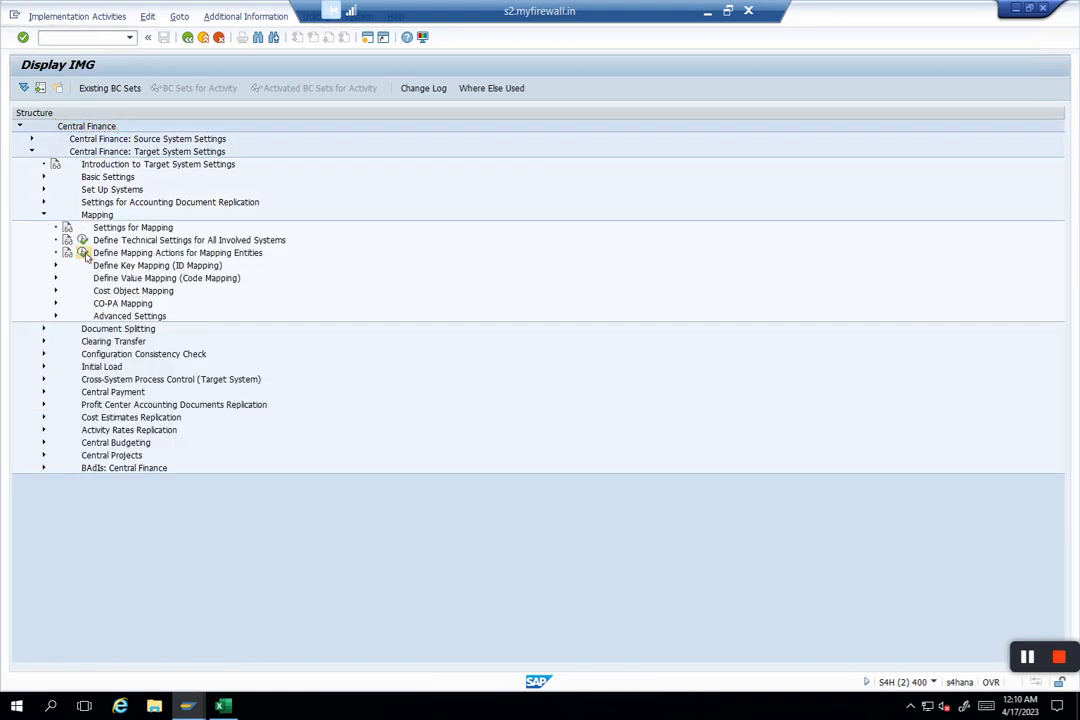
double_click(177, 252)
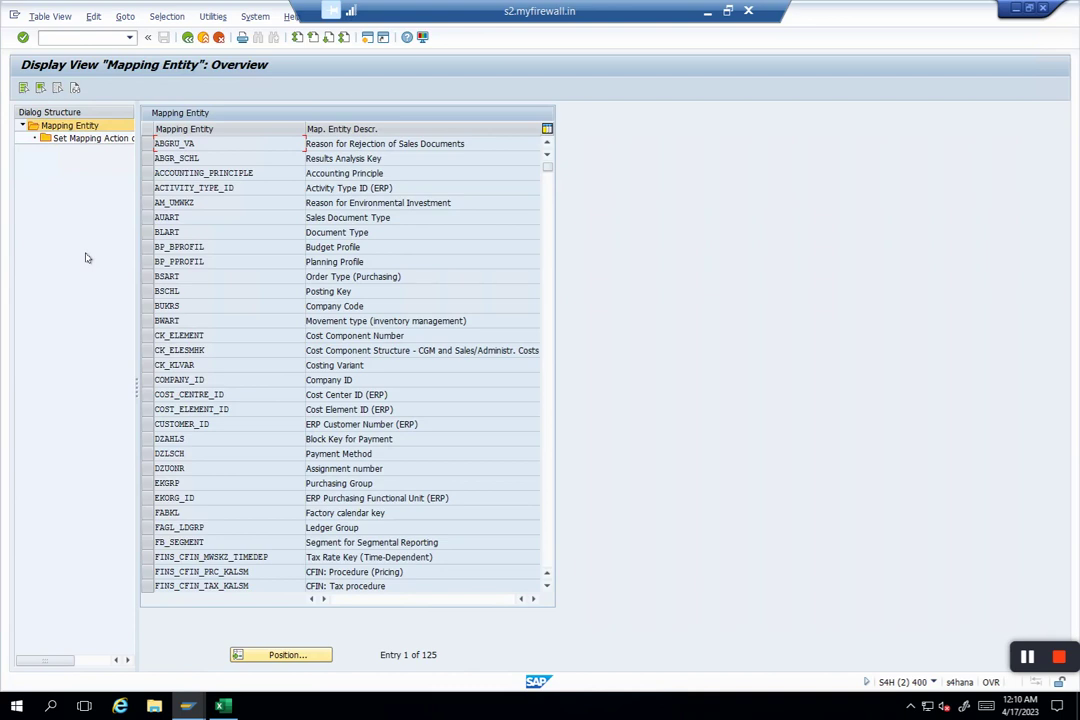
Step: Select the BUKRS company code entity to view its EC0CLNT100 mapping action
left_click(167, 305)
type("ECOCLNT100")
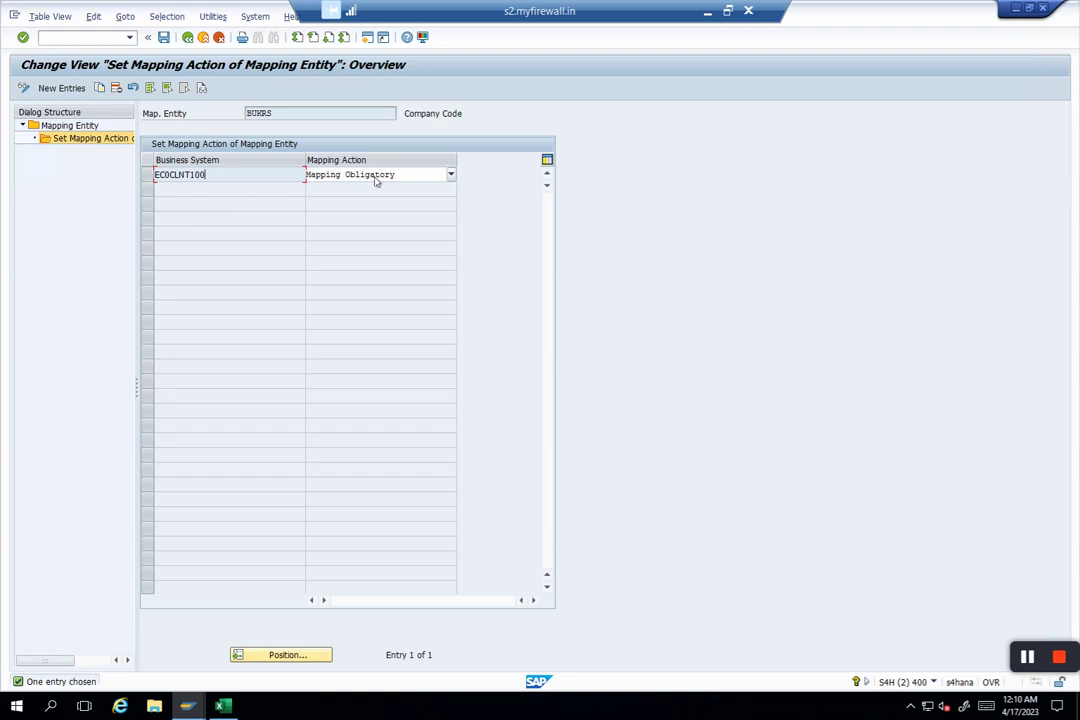
Step: List BUKRS mapping options: Keep Data, Mapping Obligatory, Map if Possible, Clear Data
left_click(450, 174)
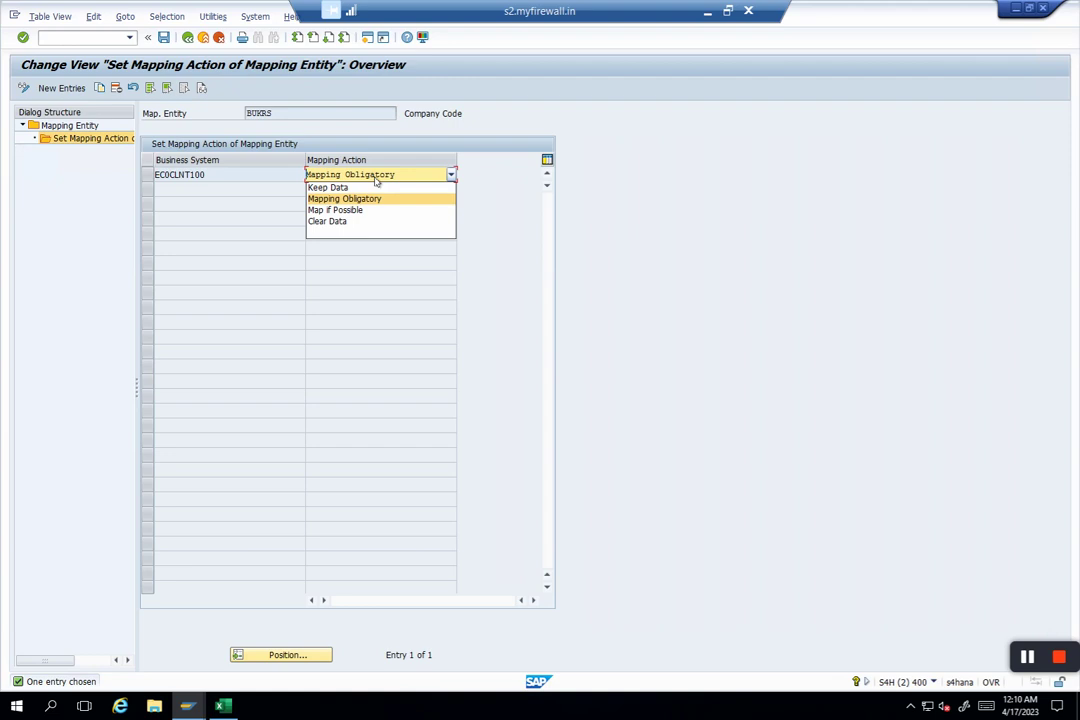
mouse_move(340, 209)
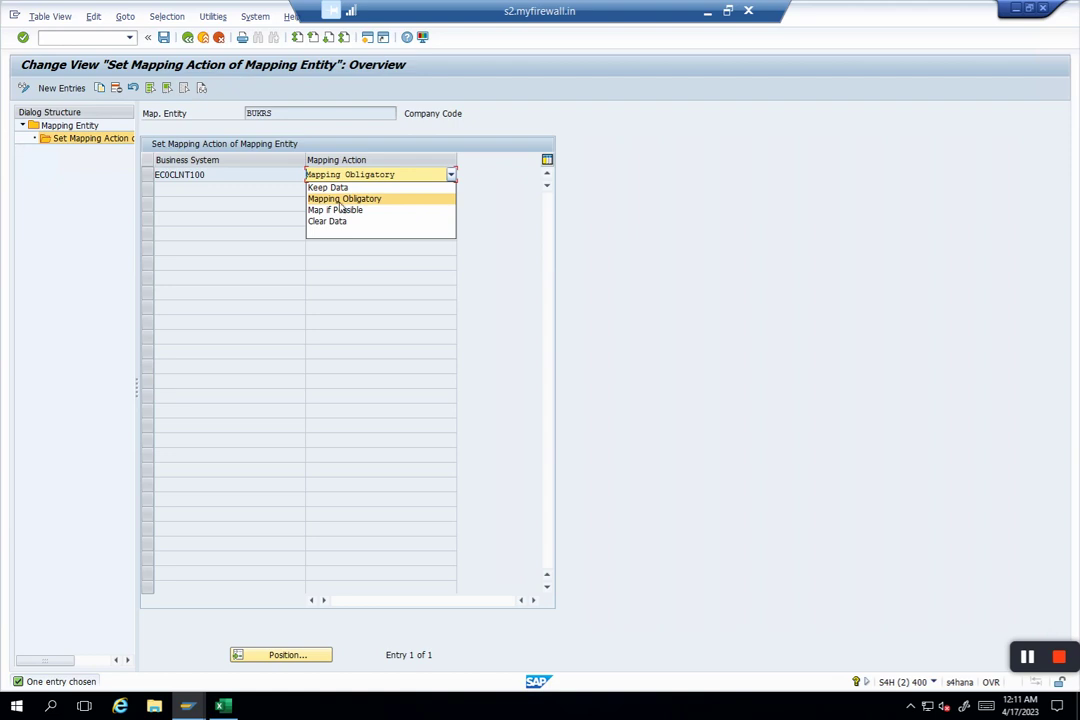
Step: Keep Mapping Obligatory for BUKRS, re-list the choices, then switch to the ccmap workbook
left_click(344, 198)
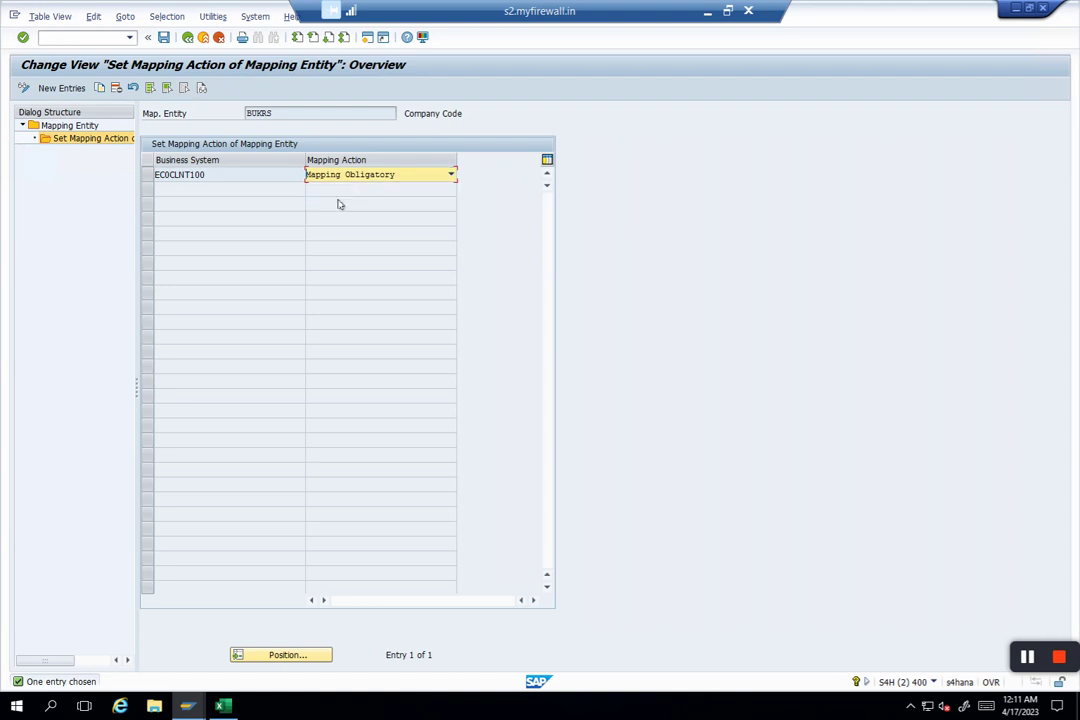
left_click(450, 174)
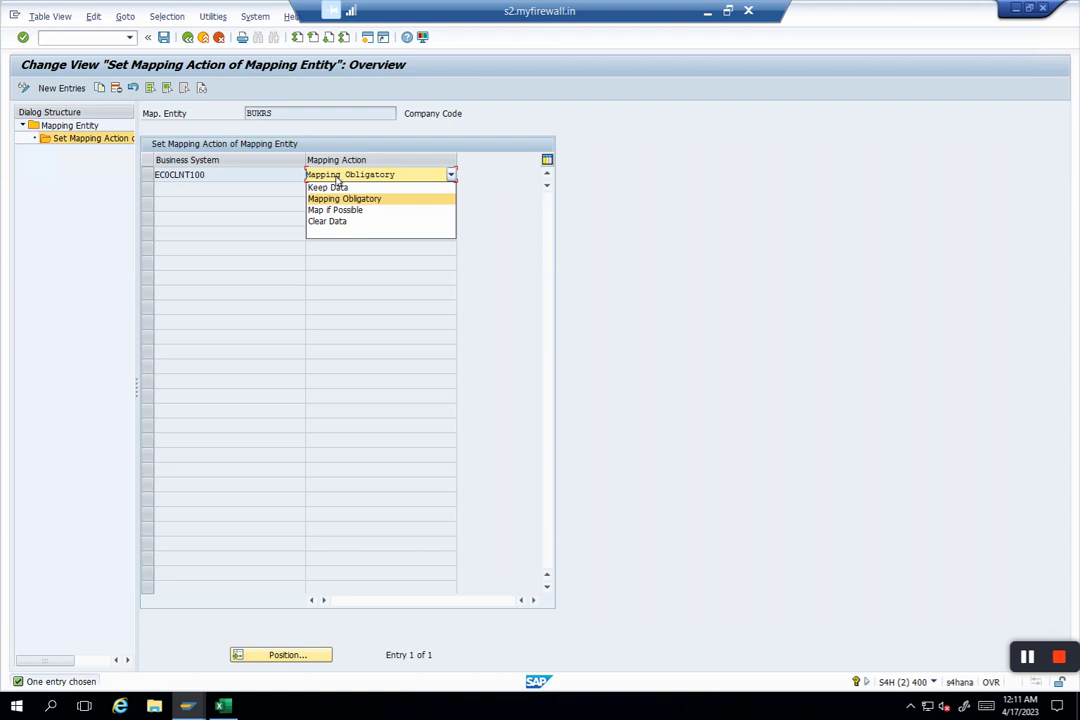
mouse_move(335, 210)
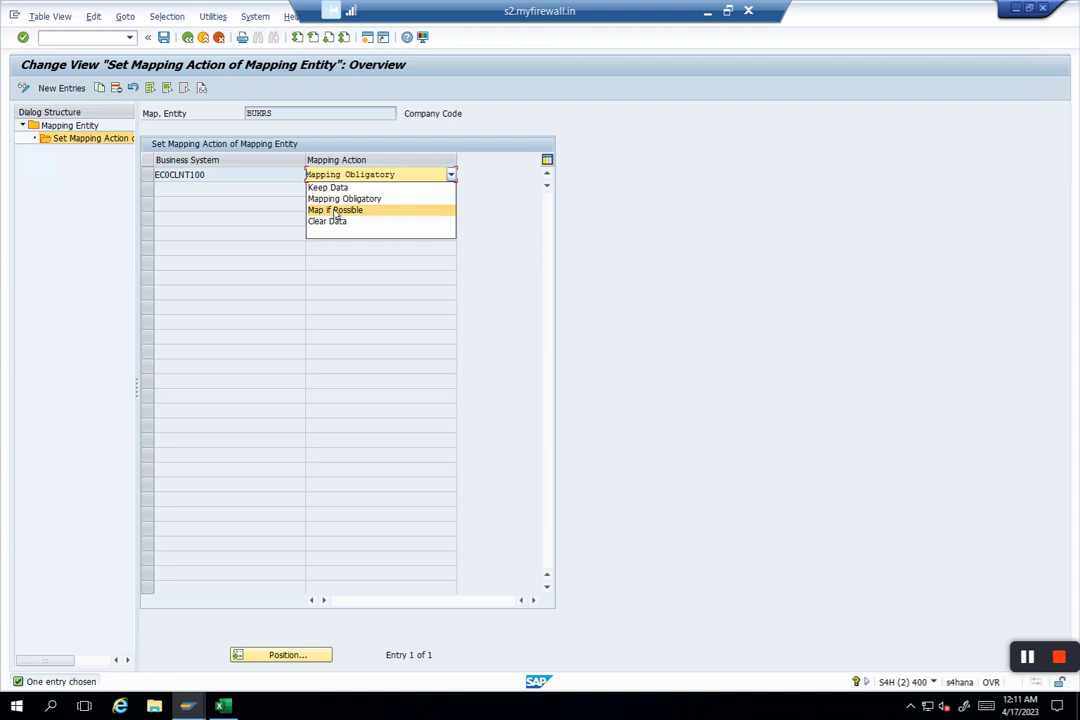
mouse_move(357, 217)
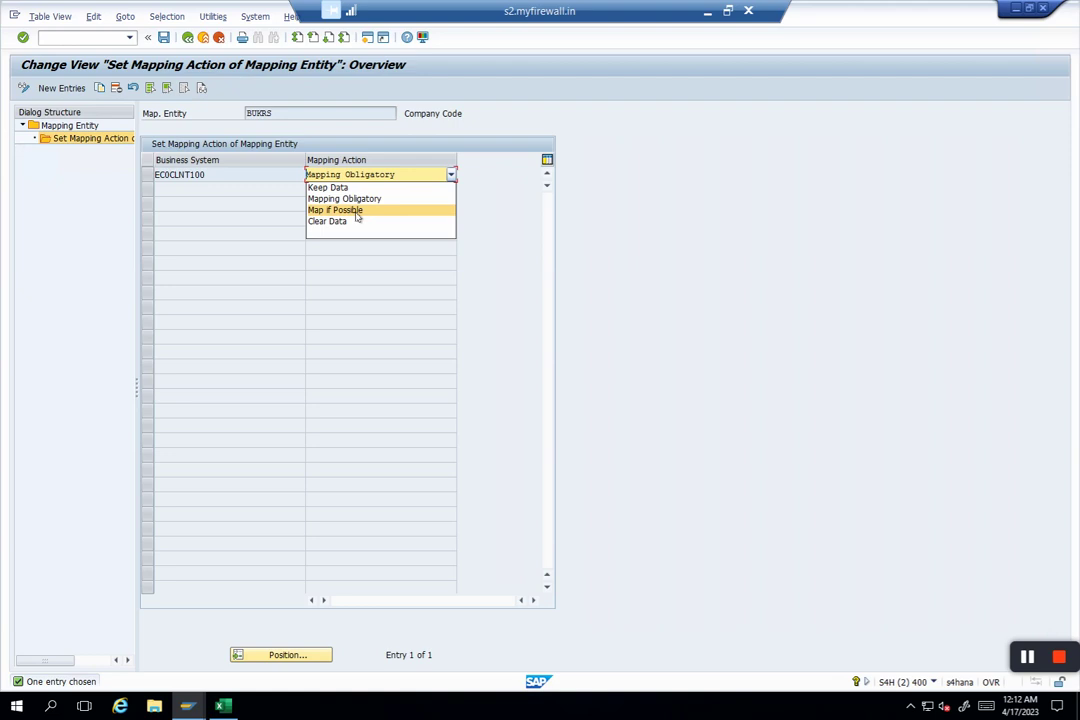
left_click(223, 706)
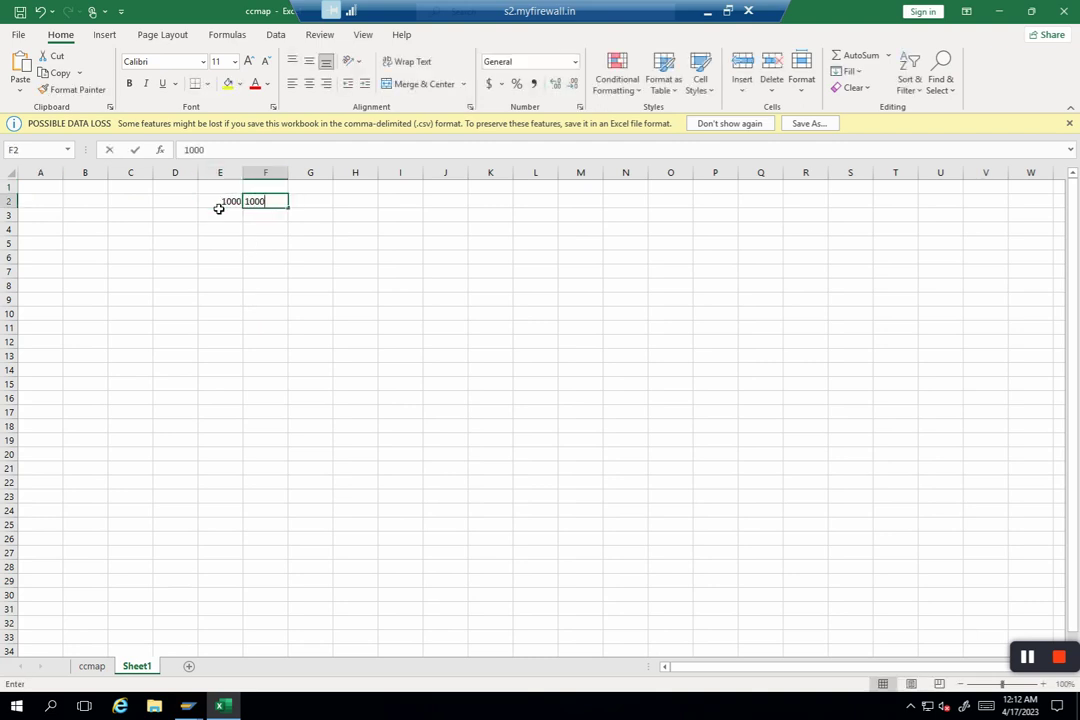
Step: Enter the 'no mapping necessary' note and a 2000 row noted 'Mapping needed'
type("n")
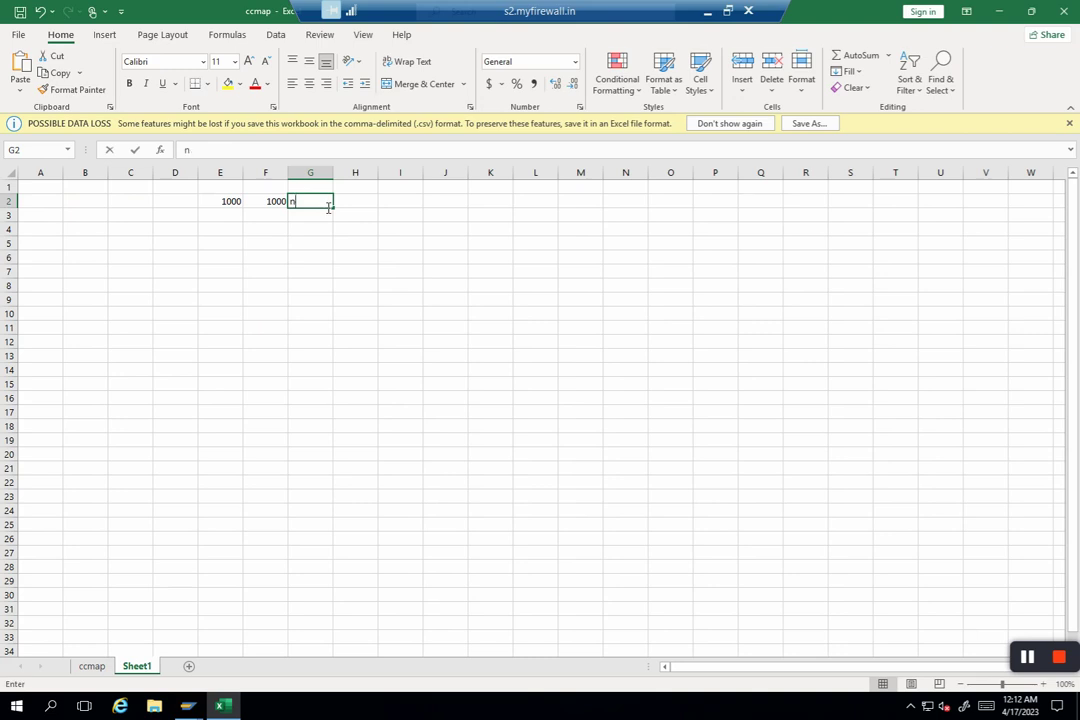
type("o mapping nec")
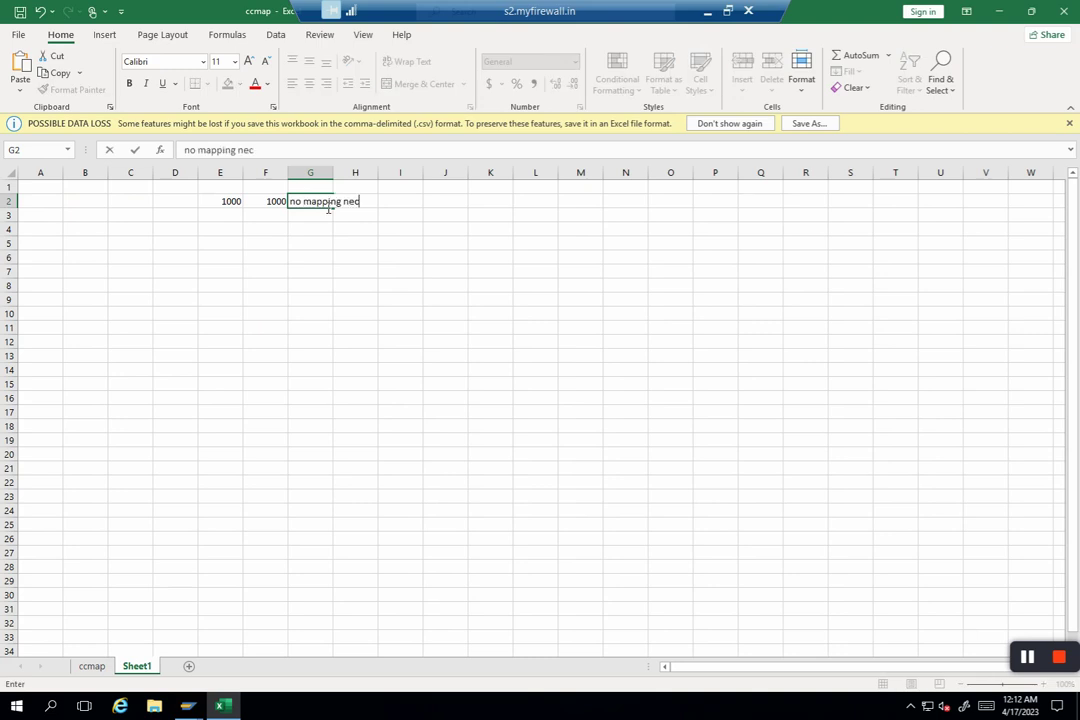
type("es")
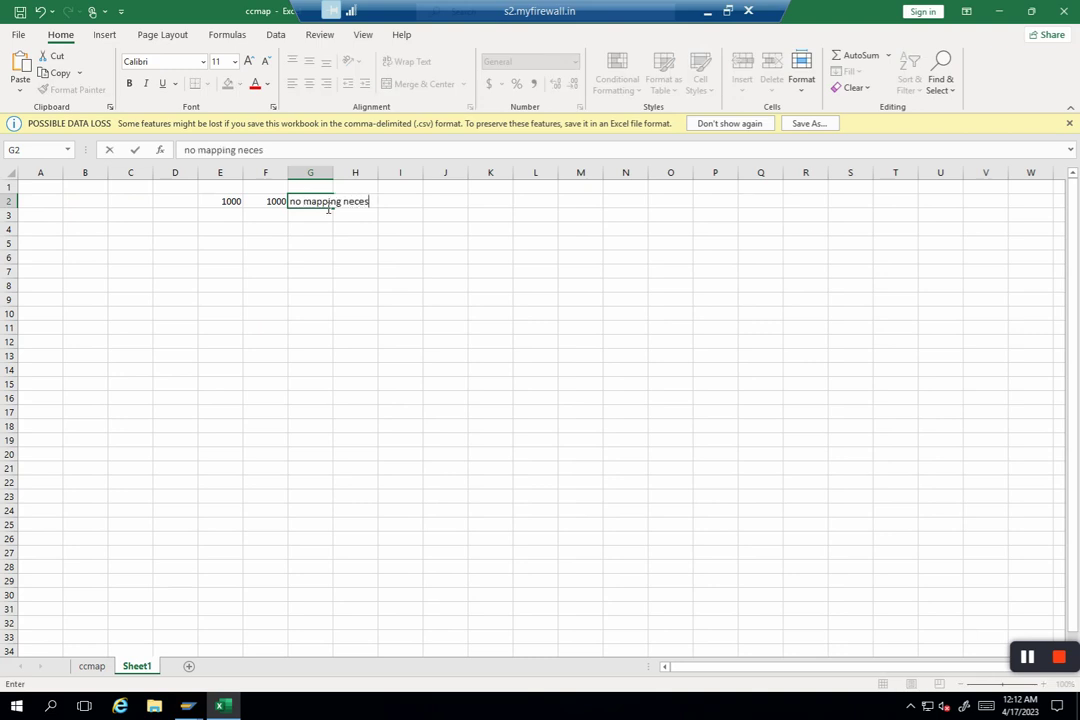
key("enter")
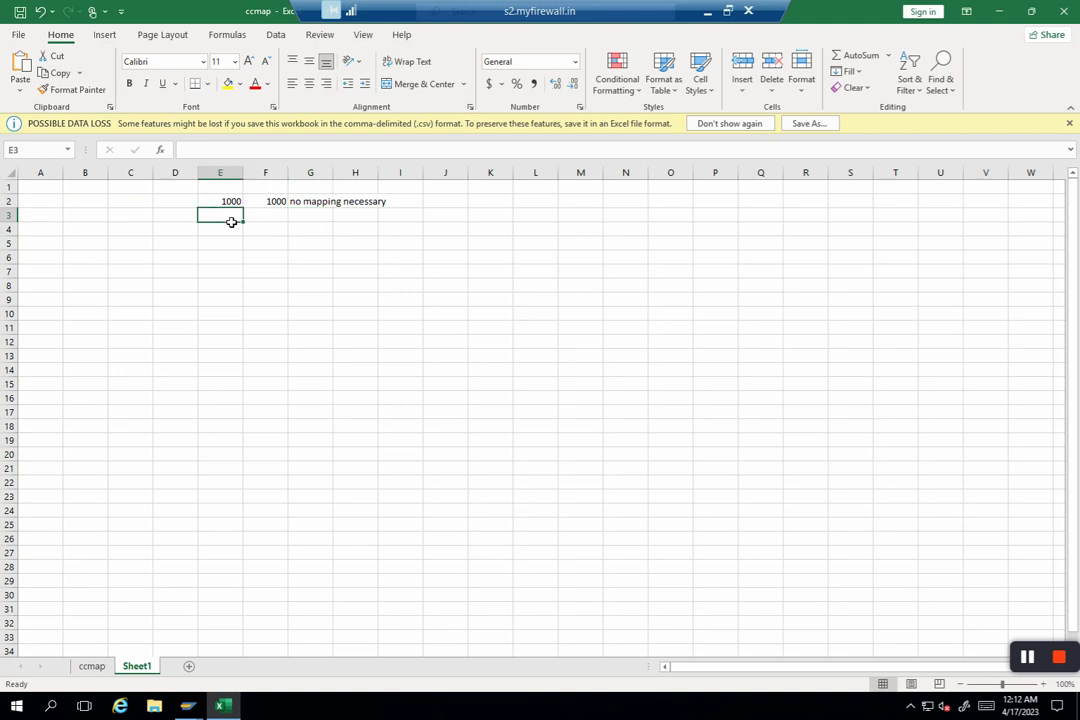
type("2000")
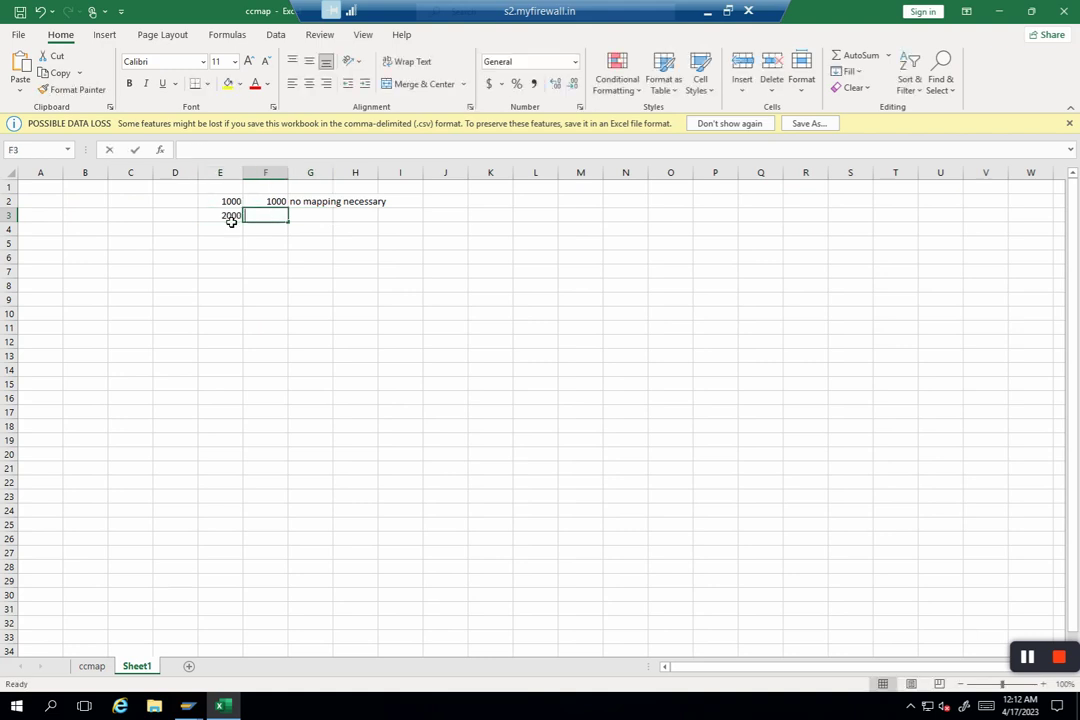
type("Mapp")
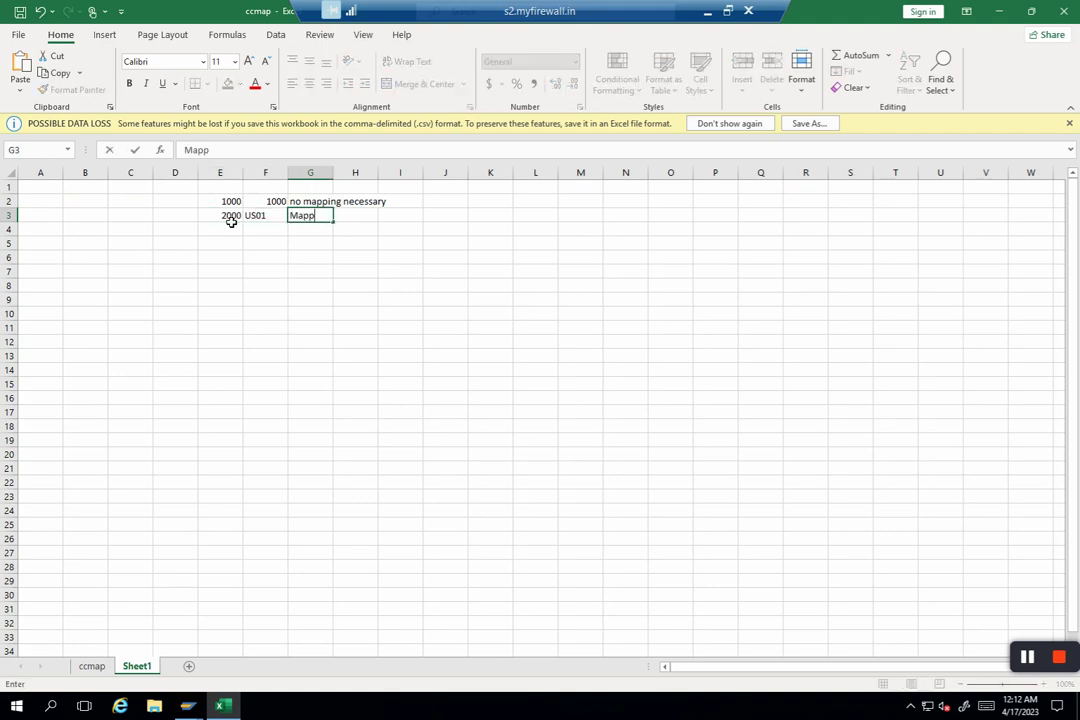
key("Return")
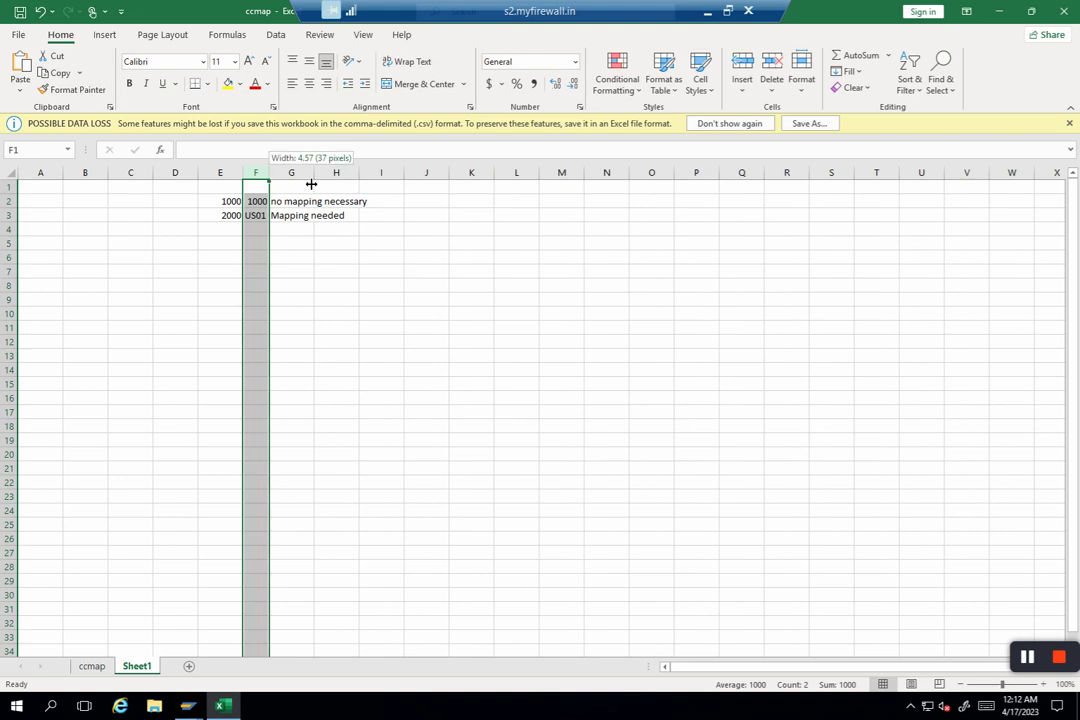
Step: Widen column F and highlight the 2000 to US01 example row
left_click_drag(267, 172, 307, 172)
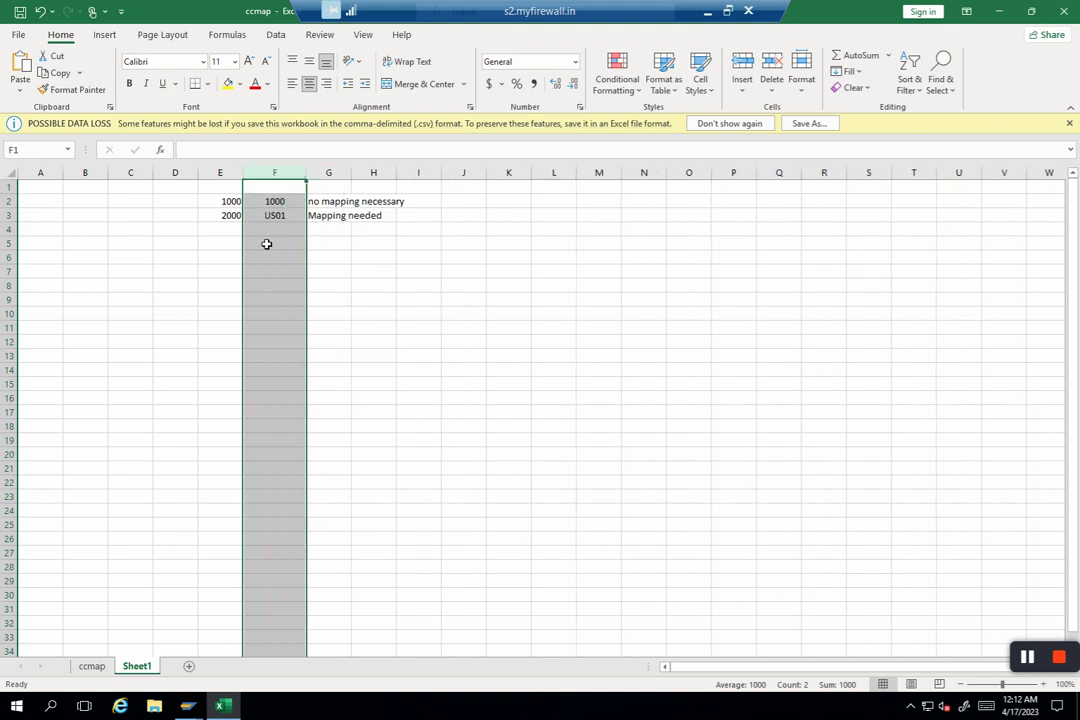
left_click(219, 201)
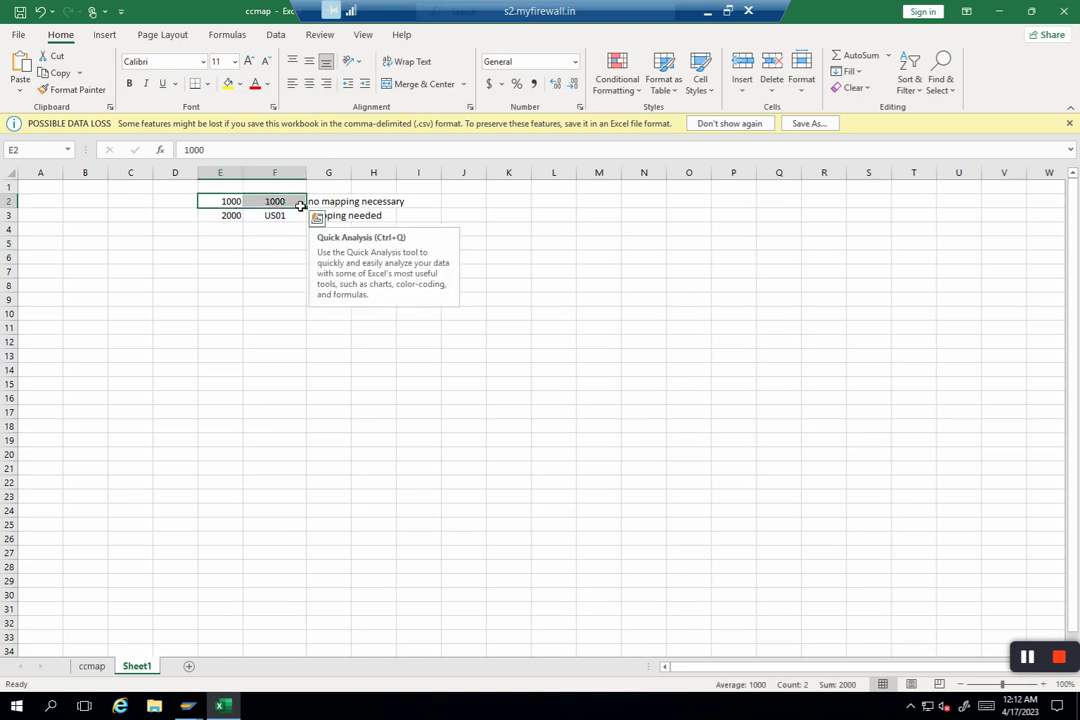
mouse_move(230, 217)
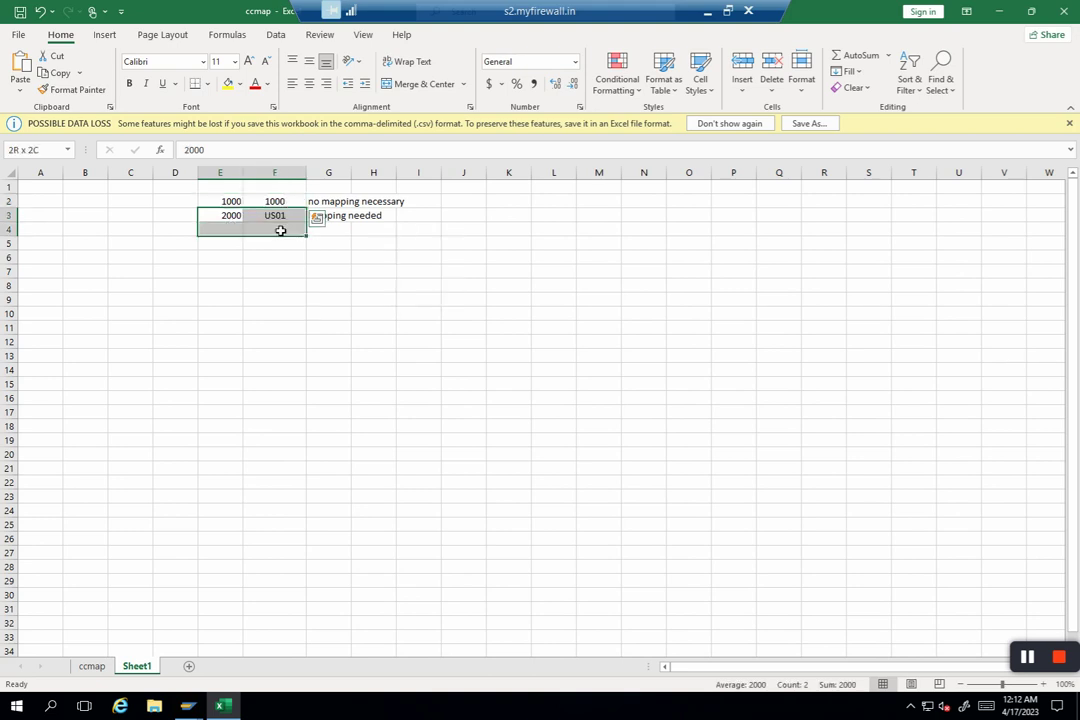
left_click(275, 216)
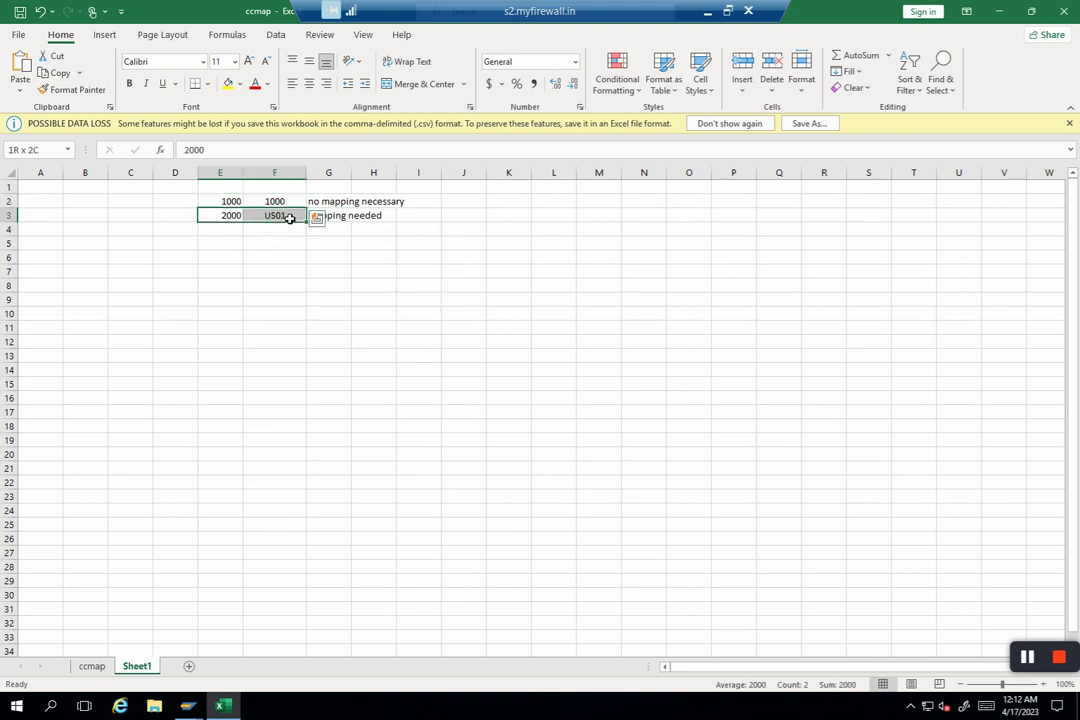
left_click(220, 215)
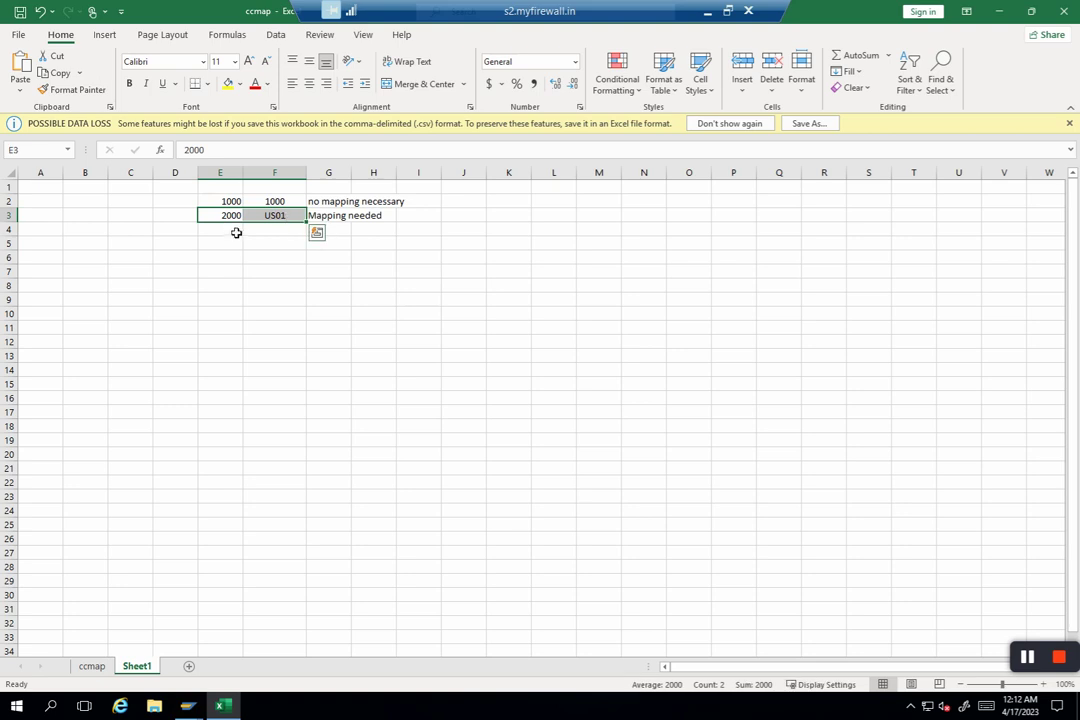
mouse_move(288, 232)
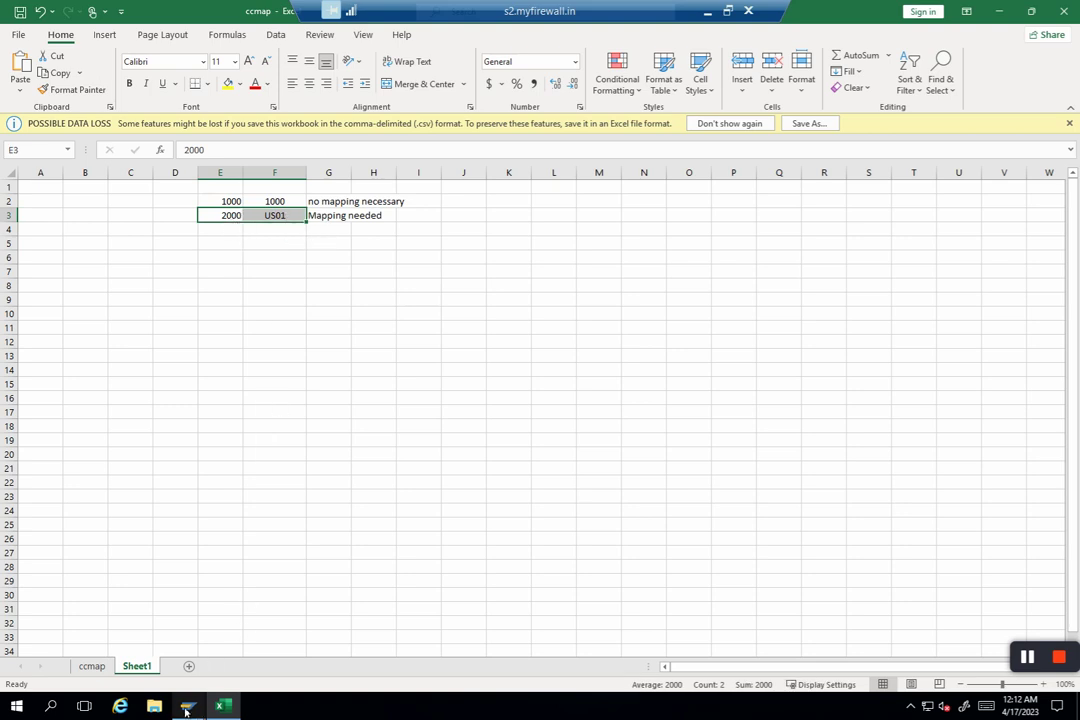
mouse_move(188, 706)
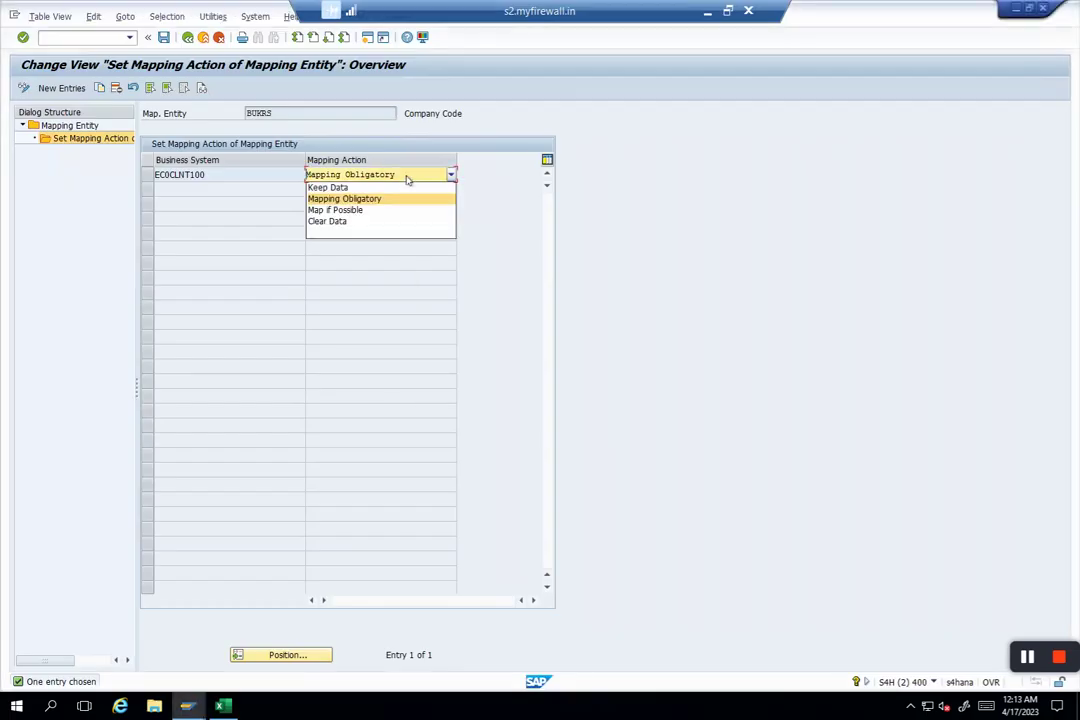
mouse_move(327, 221)
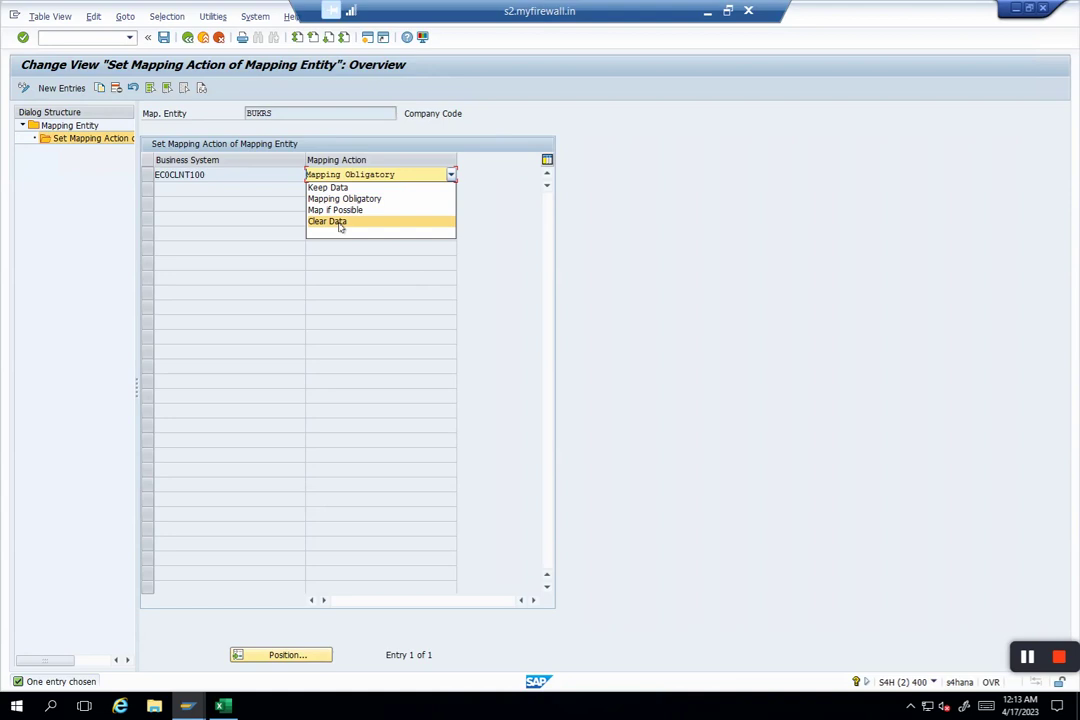
mouse_move(503, 234)
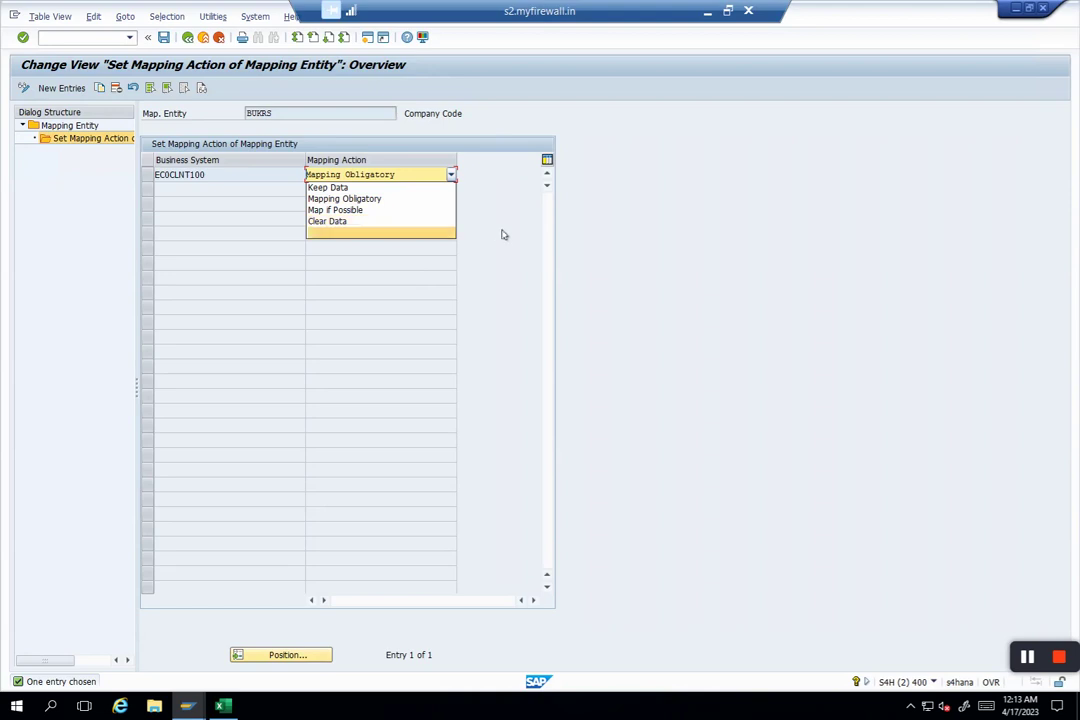
Step: Go back from the BUKRS mapping action to the 125-entity mapping overview
left_click(187, 37)
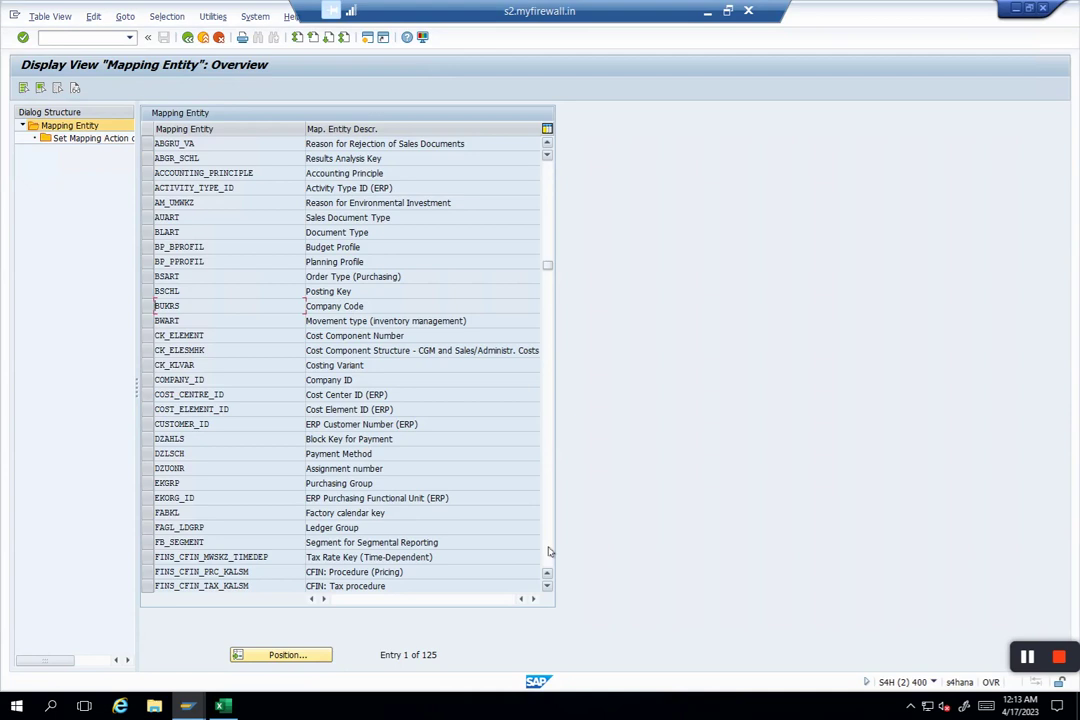
Step: Scroll the mapping entity list and select IZWEK, Reason for Investment
scroll("down", 3)
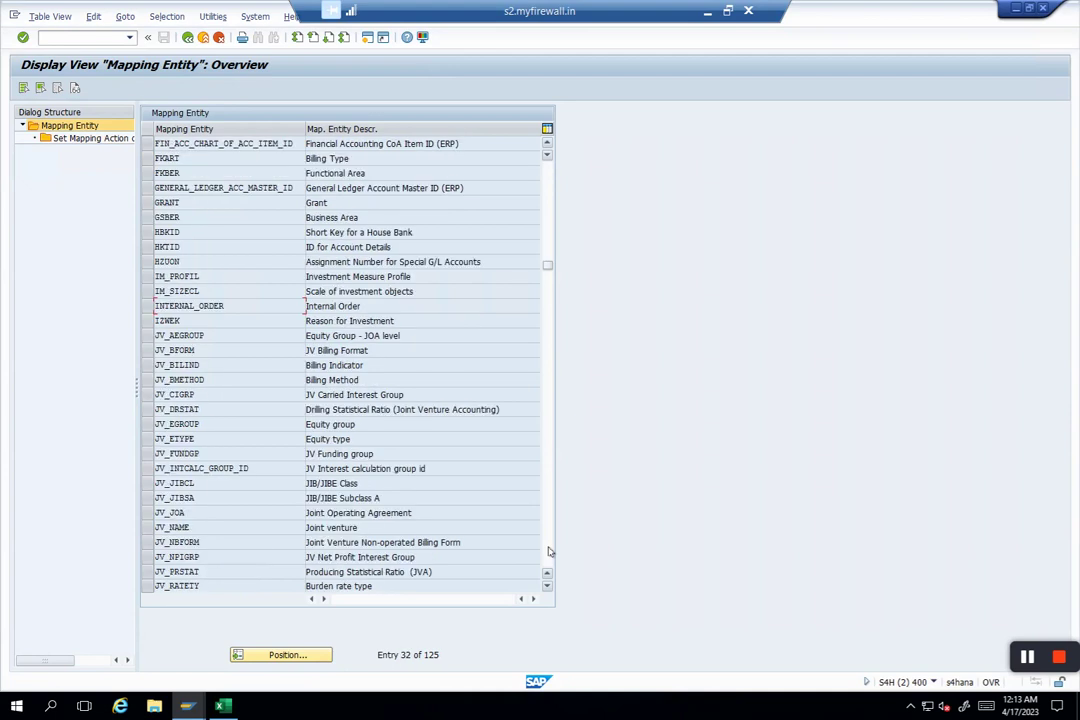
left_click(167, 320)
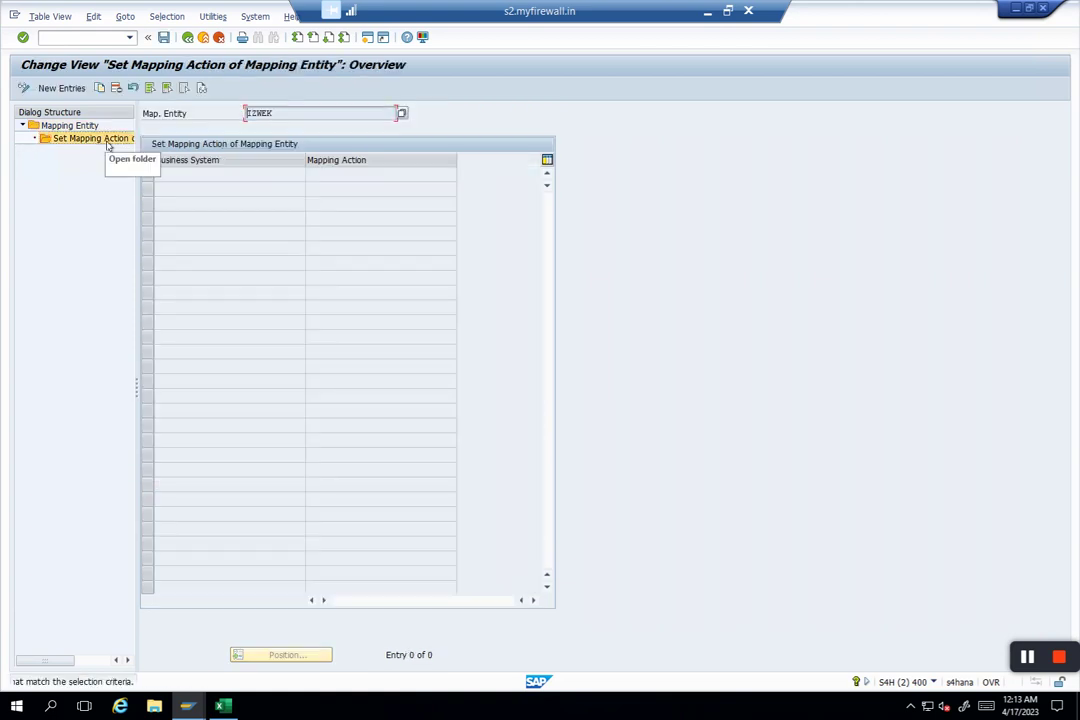
Step: Create a new IZWEK entry for EC0CLNT100 with mapping action Clear Data
left_click(61, 88)
type("ECOCLNT100")
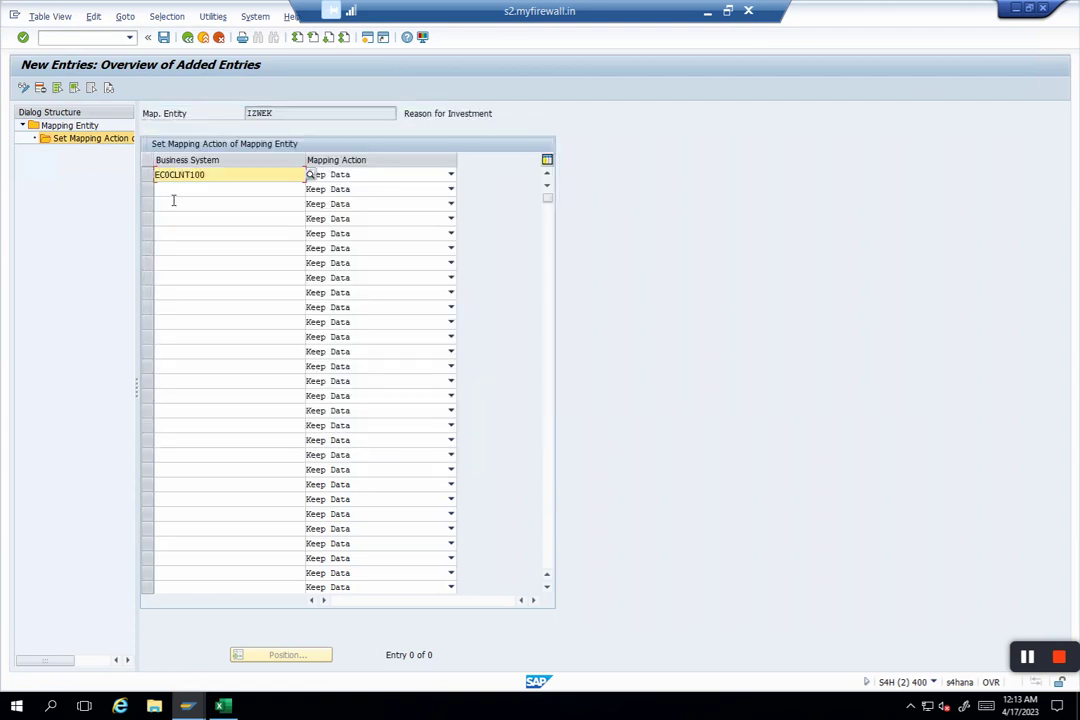
left_click(451, 174)
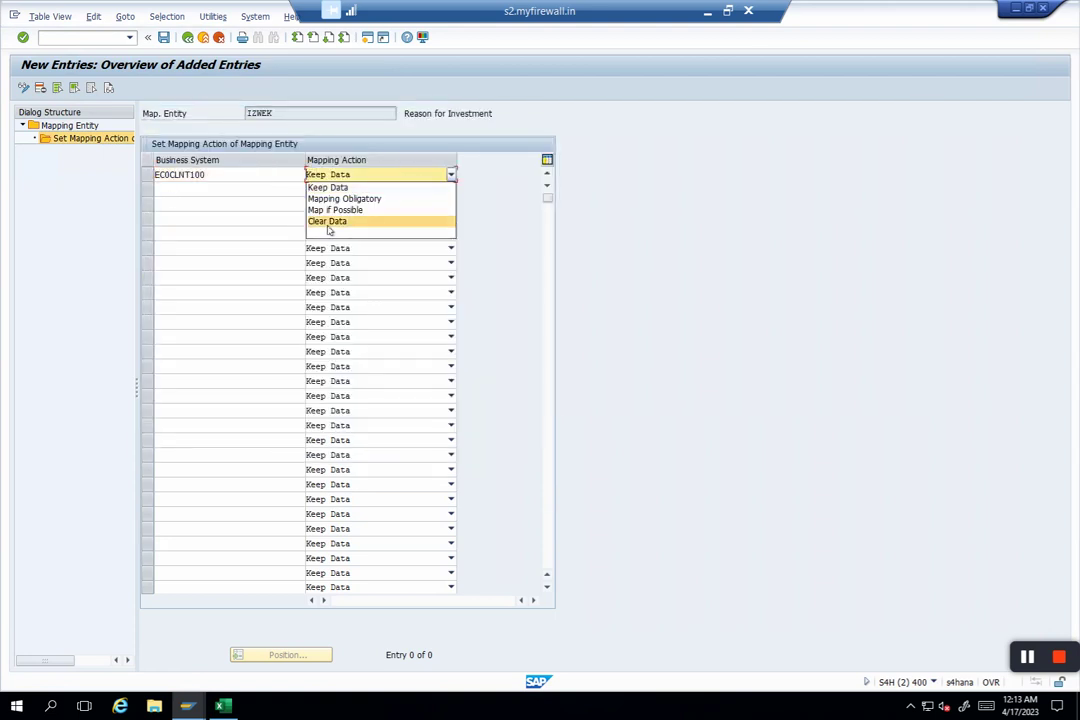
left_click(327, 221)
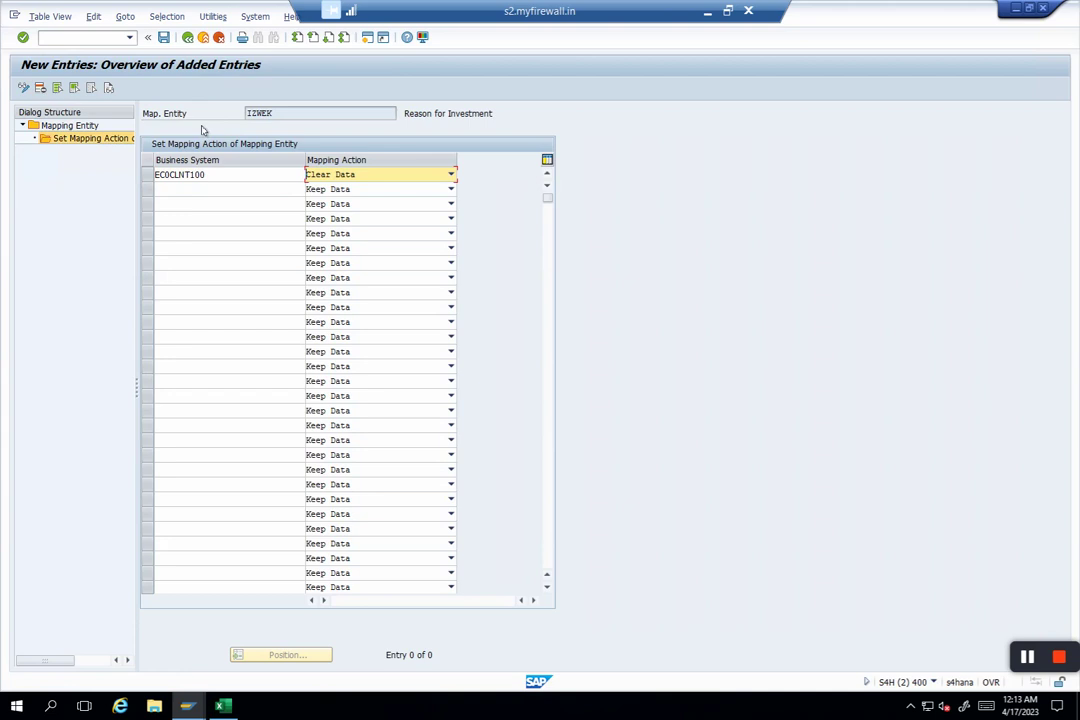
mouse_move(215, 178)
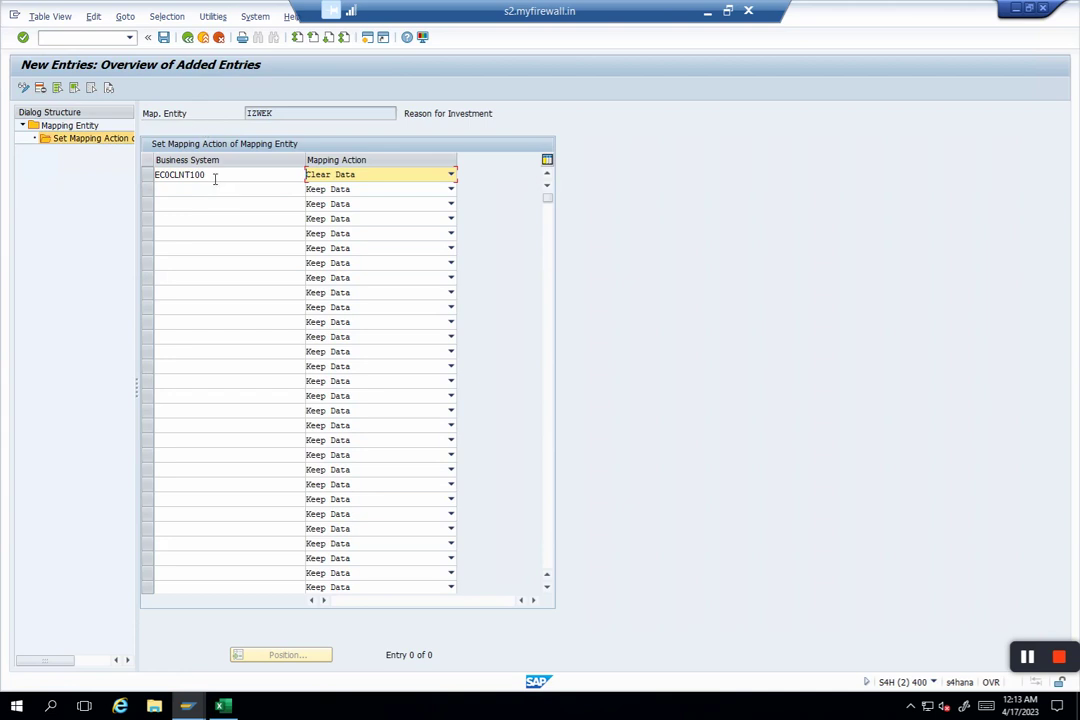
mouse_move(264, 144)
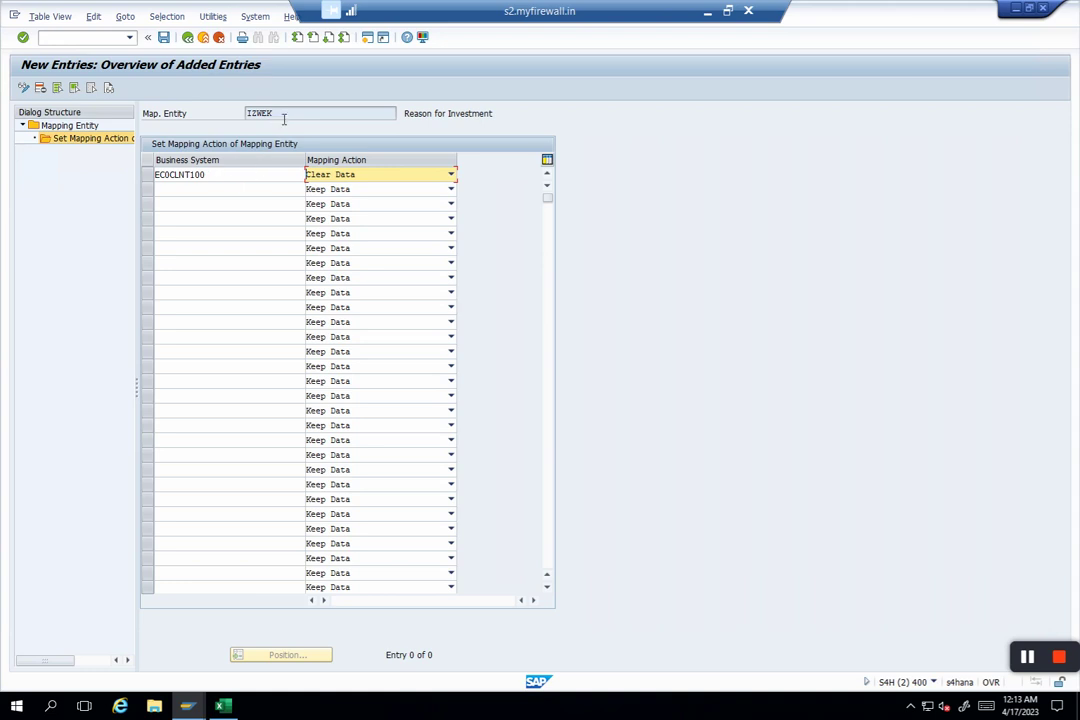
mouse_move(378, 175)
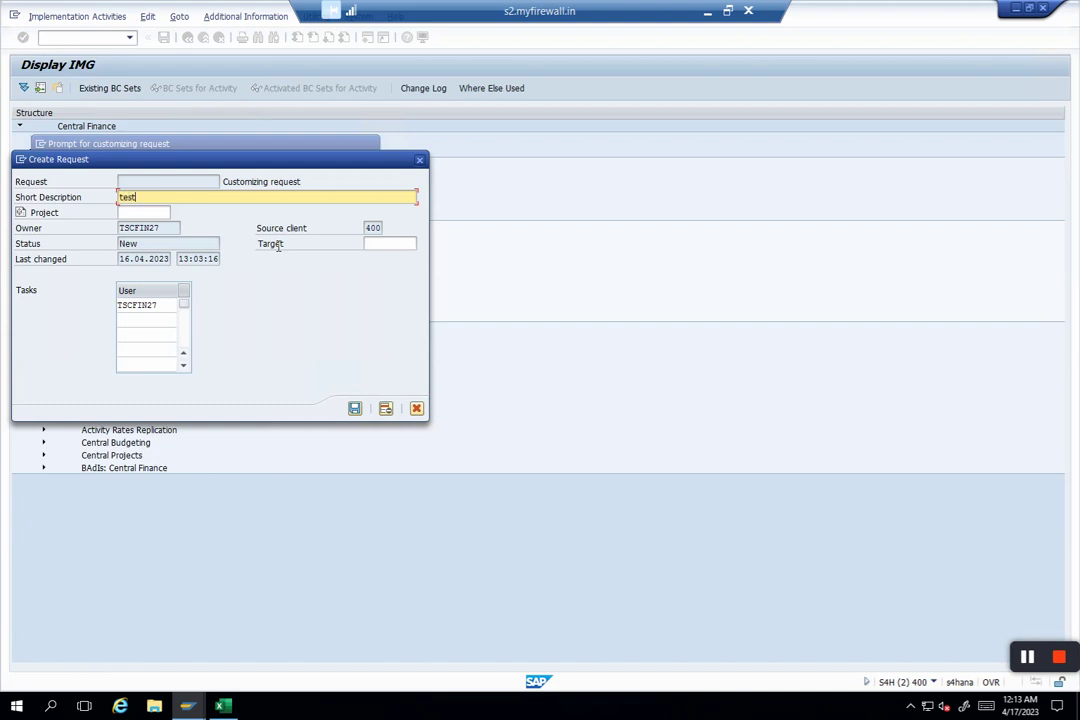
Step: Confirm the new customizing request 'test' to save the IZWEK change
left_click(354, 408)
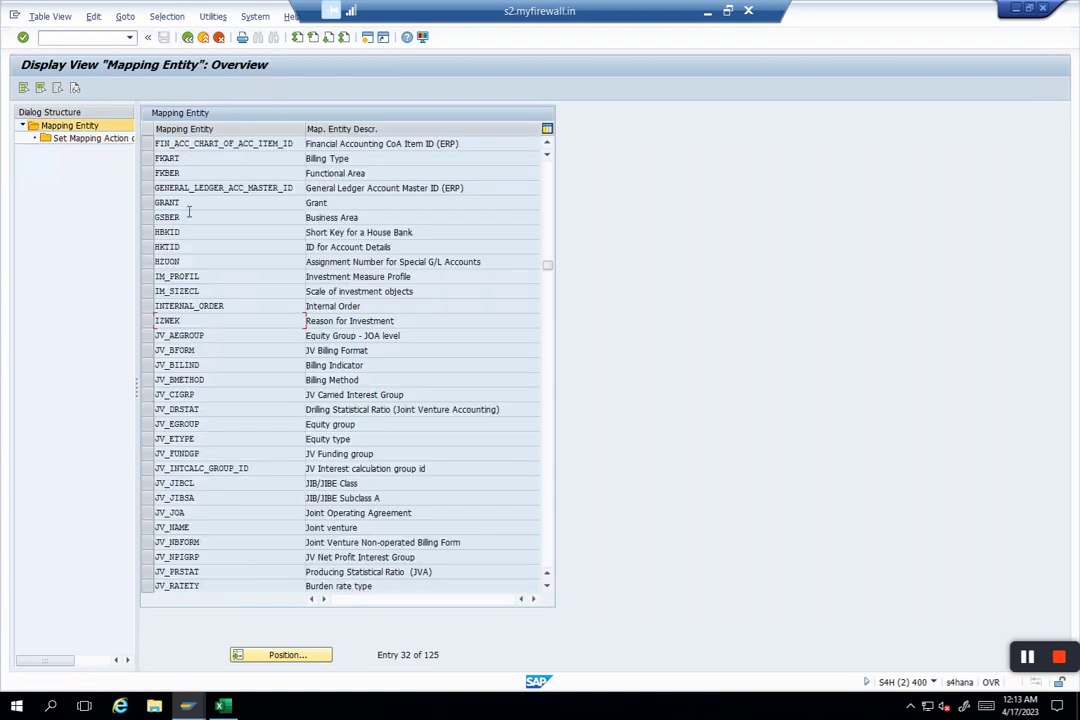
Step: Select GSBER Business Area and list its mapping action choices, currently Clear Data
left_click(189, 217)
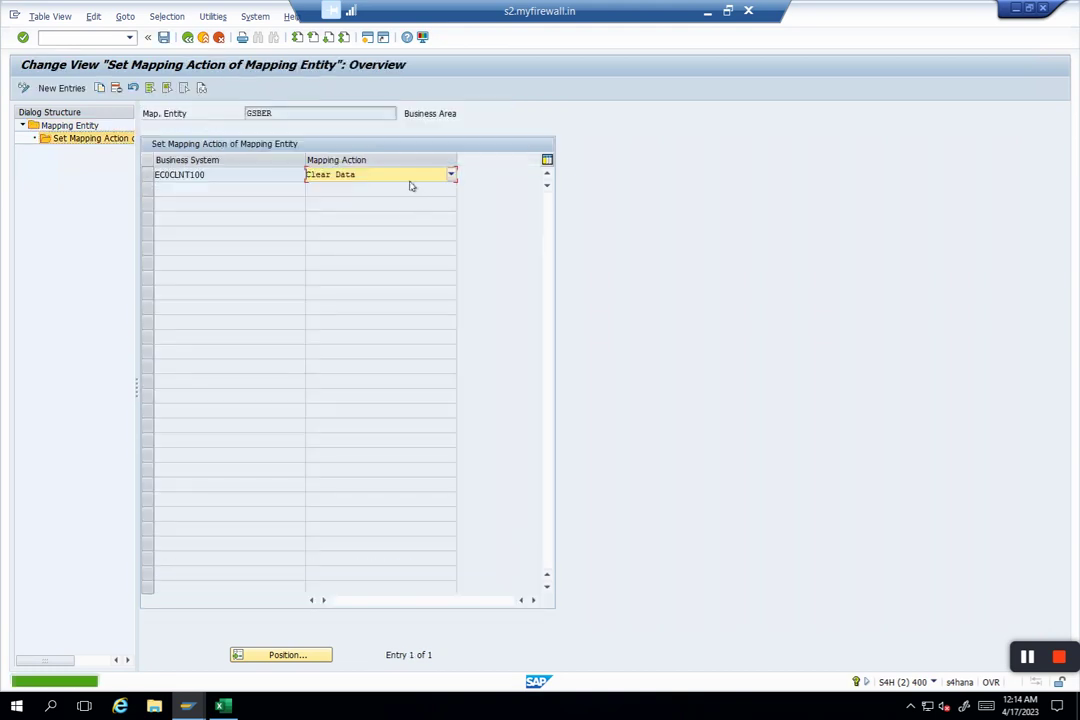
left_click(450, 174)
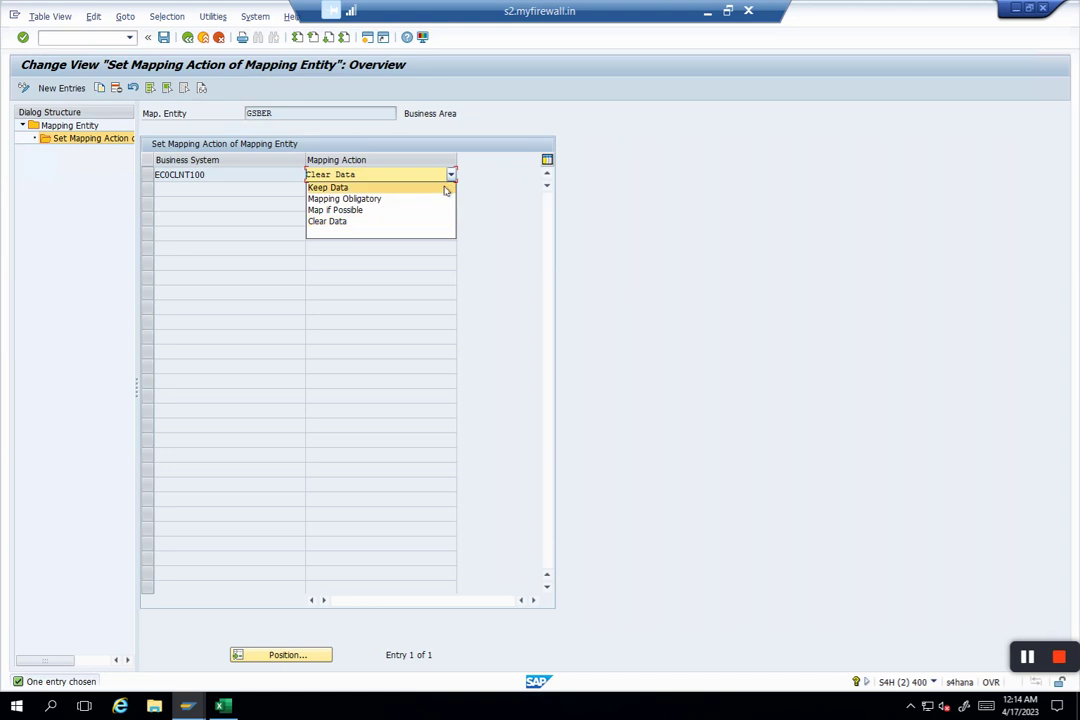
mouse_move(981, 466)
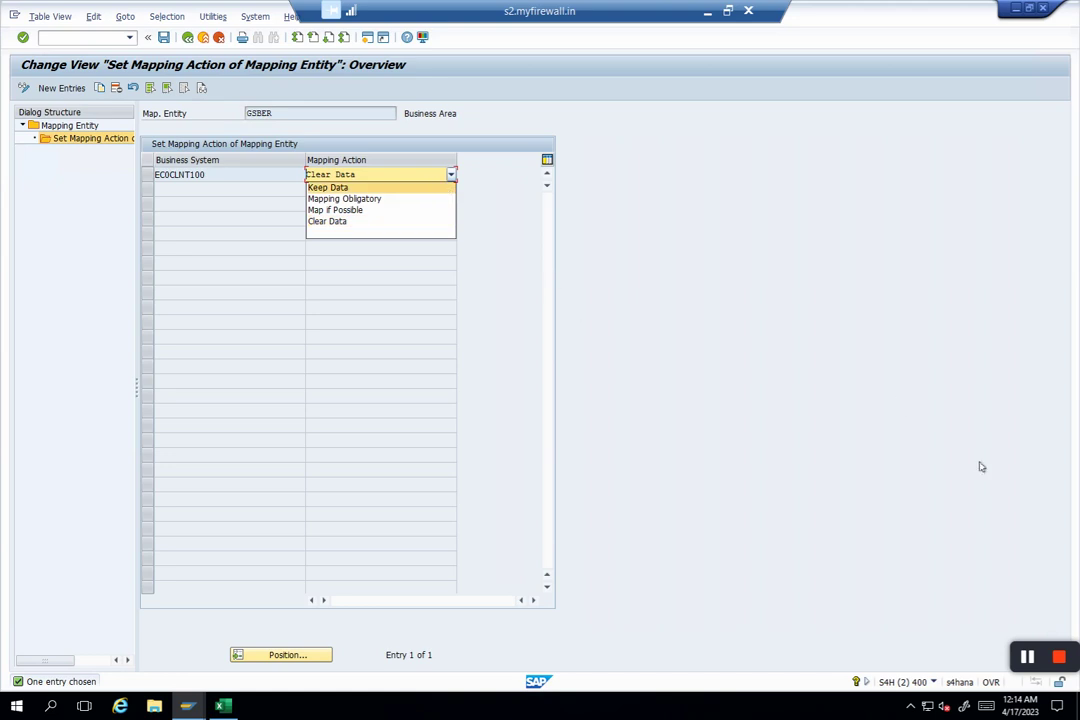